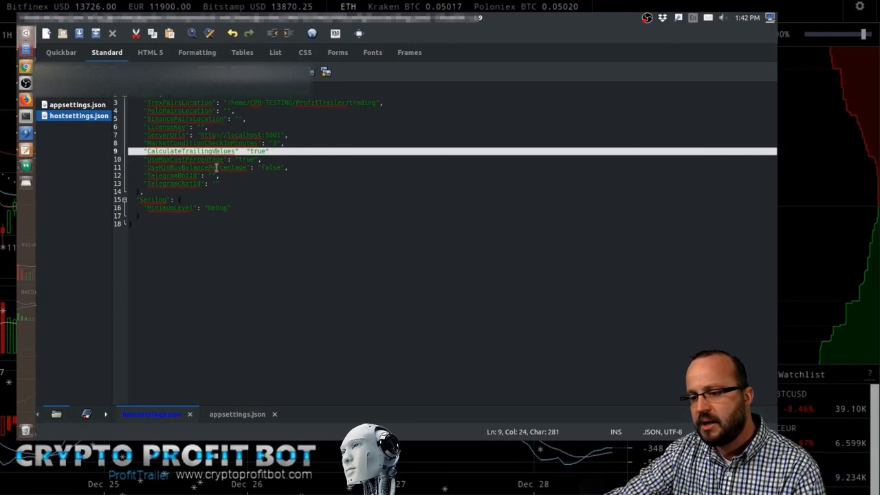
- Switch from the host settings to appsettings.json and review top-level settings like TopCurrenciesToCheck and the collapsed groupings
double_click(269, 168)
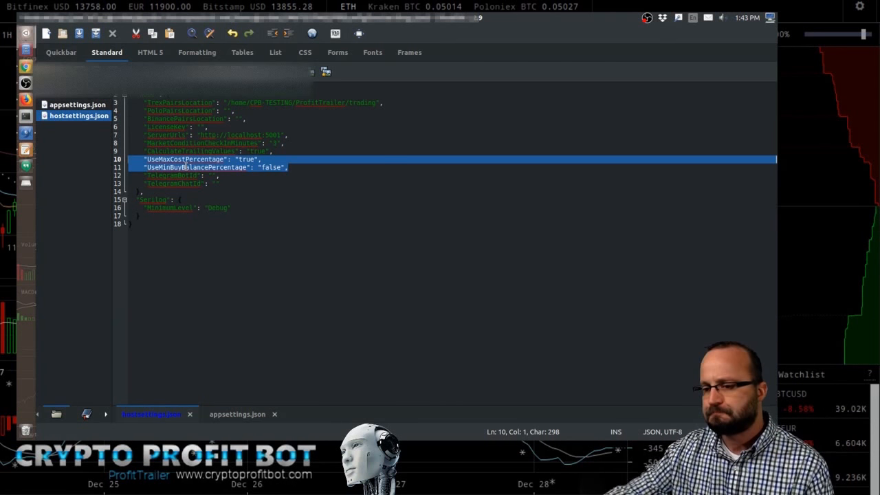
click(171, 177)
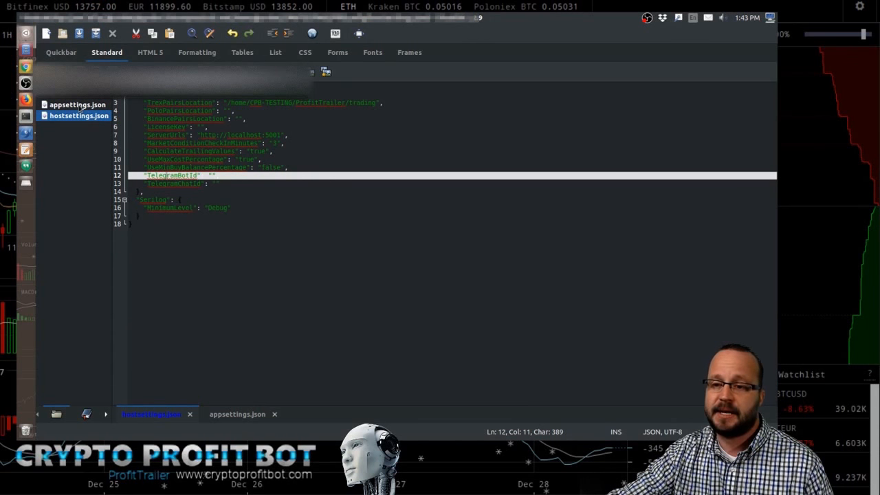
click(236, 414)
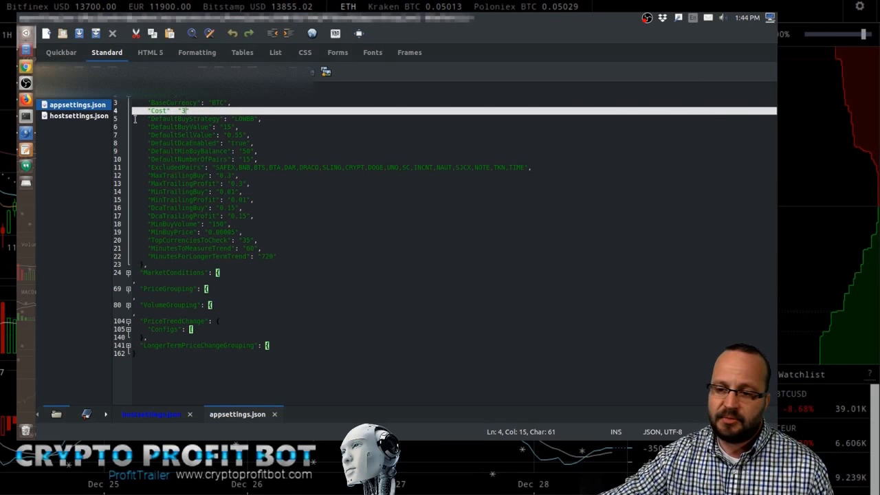
drag(149, 118, 240, 231)
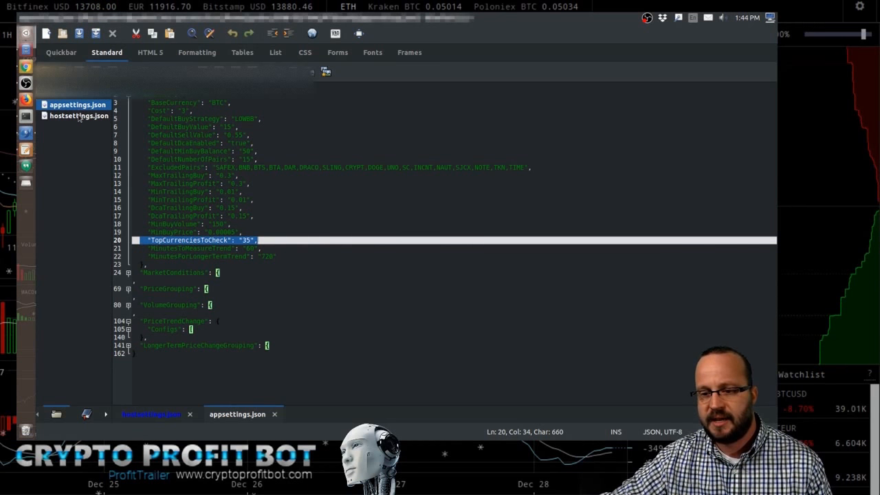
click(80, 115)
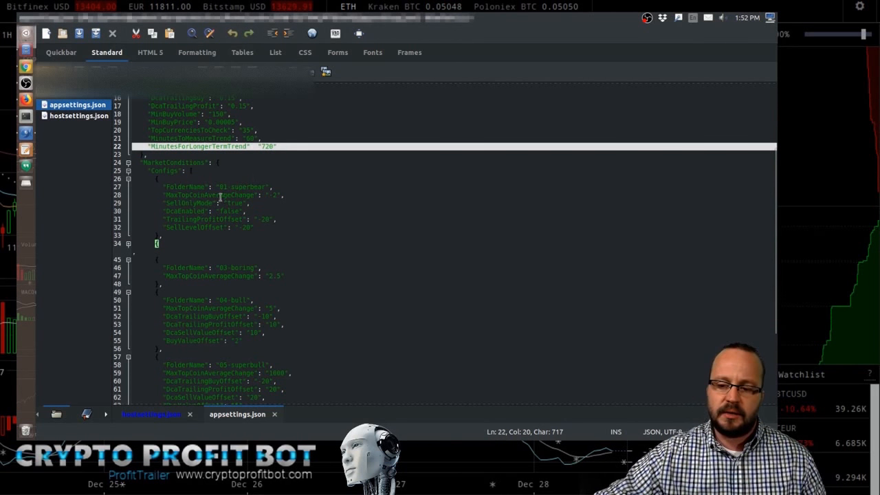
- Expand MarketConditions to reveal its Configs array, beginning with the 01-superbear block
drag(165, 187, 254, 228)
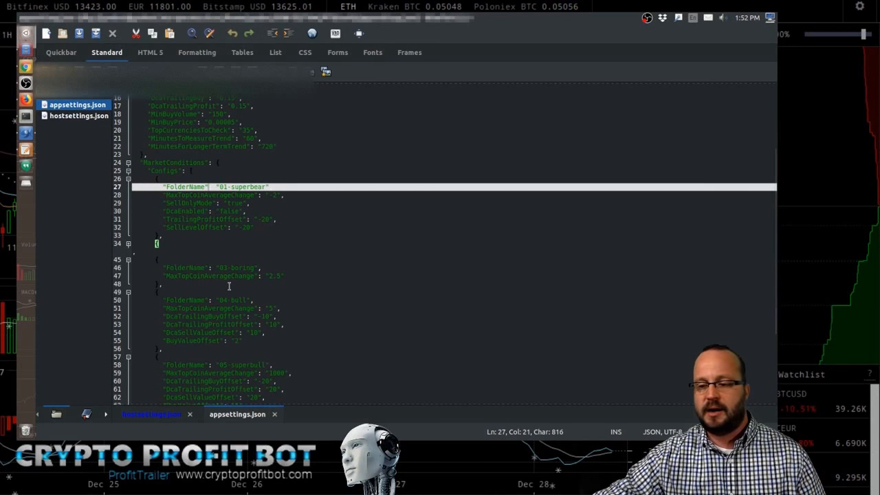
scroll(down, 3)
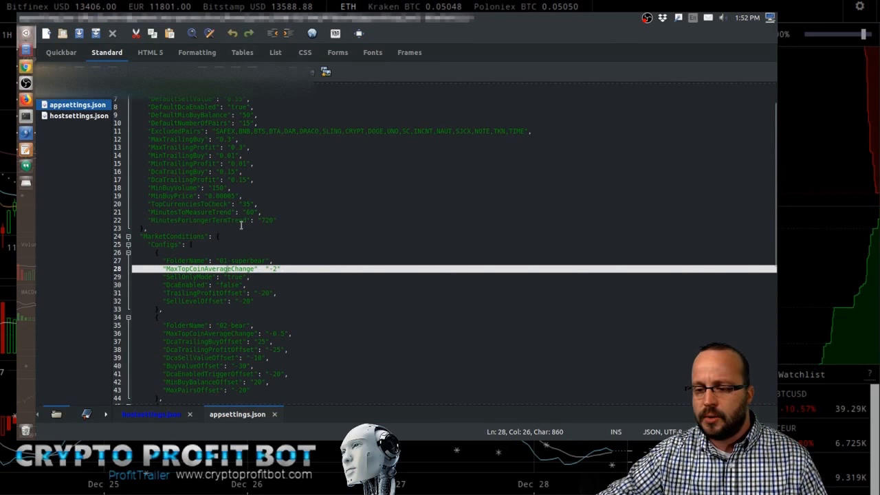
scroll(down, 3)
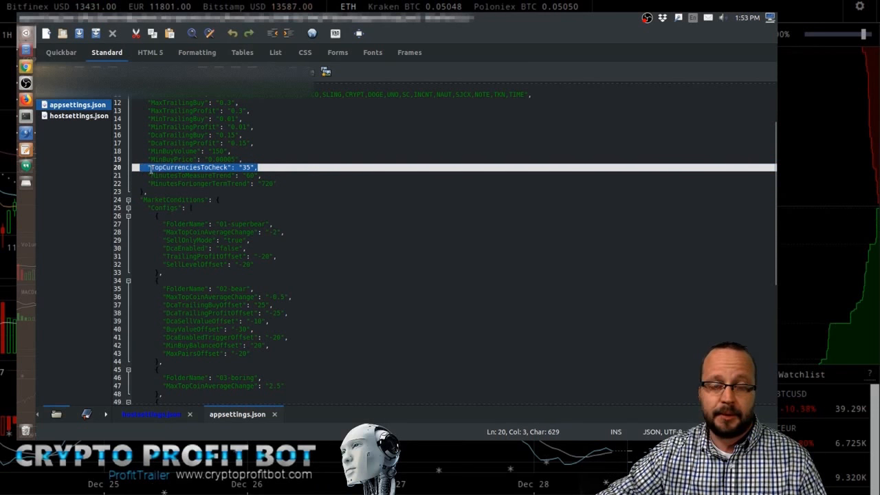
click(213, 239)
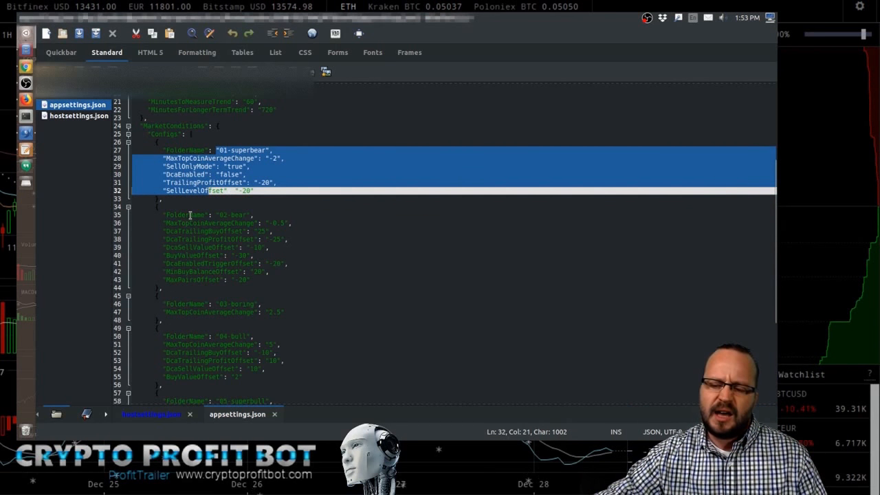
- Expand the grouping after MarketConditions to show its Configs, including the trailing profit offset
click(177, 223)
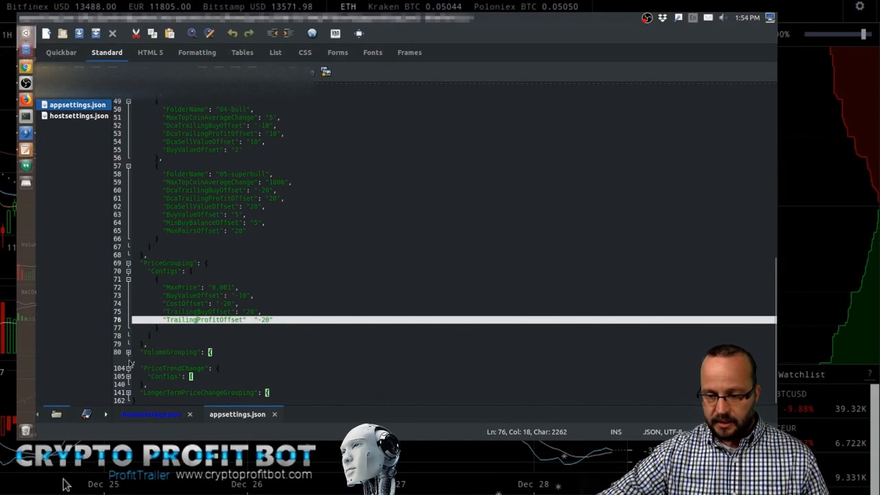
scroll(down, 3)
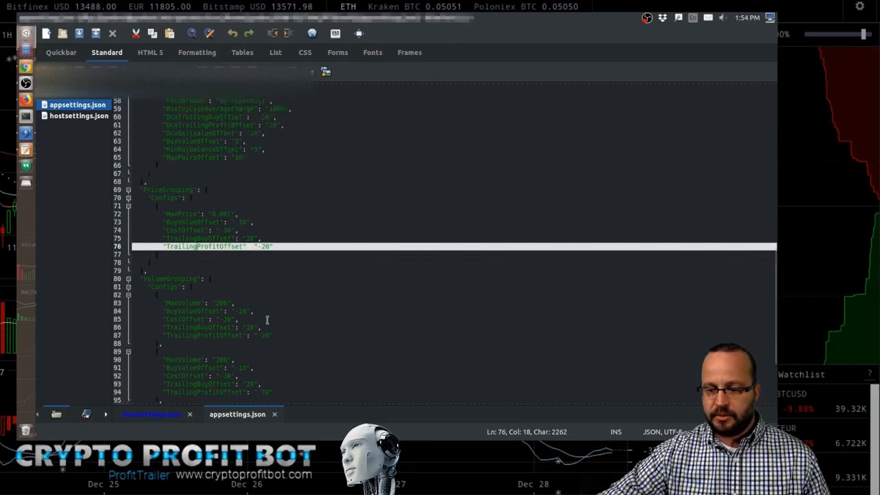
scroll(down, 3)
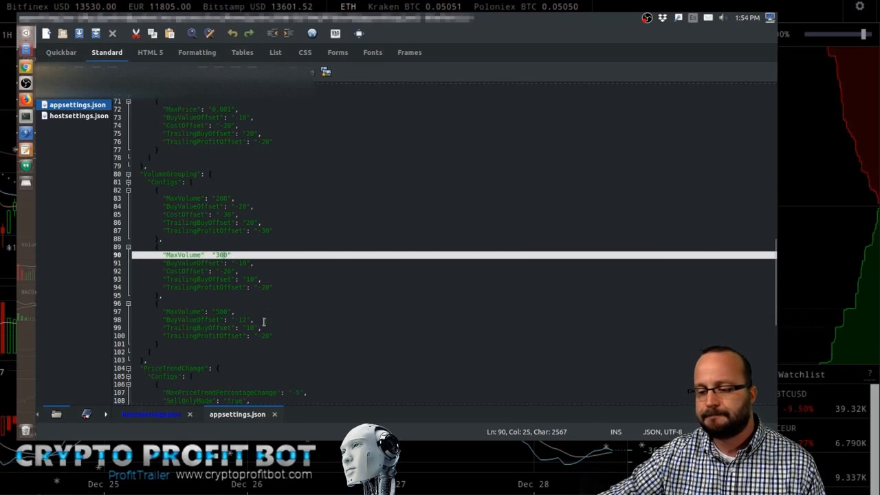
scroll(down, 3)
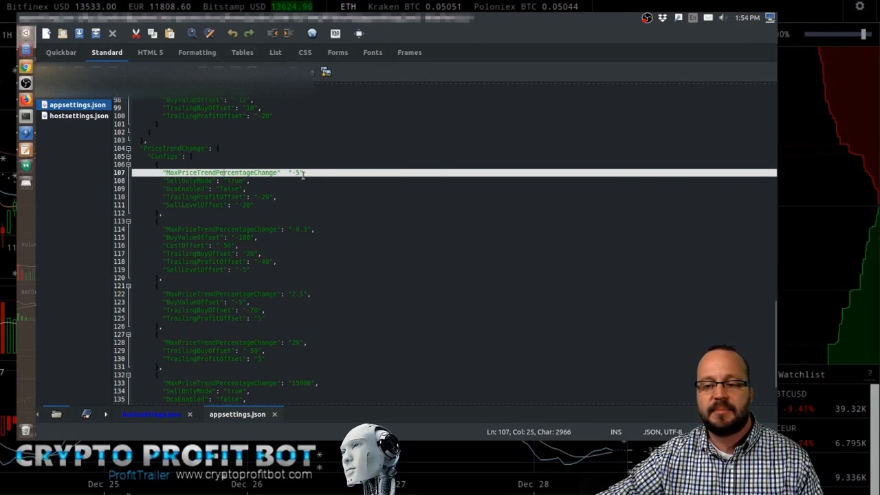
click(207, 197)
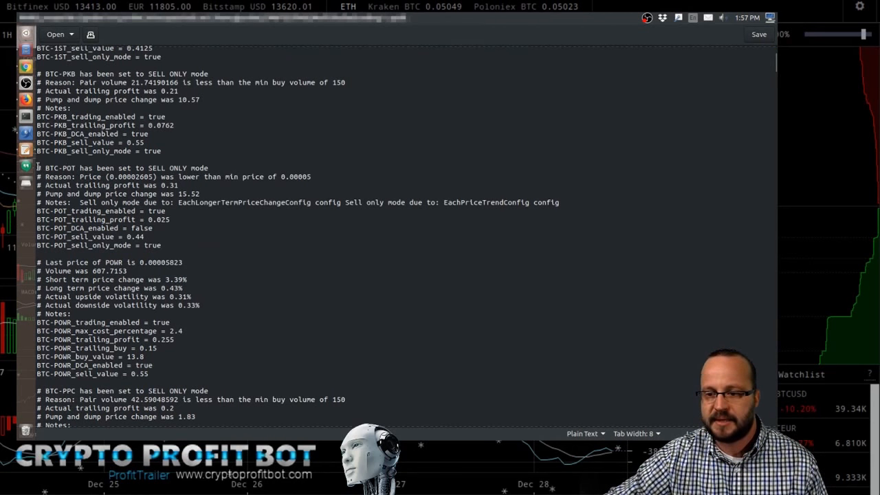
drag(38, 167, 178, 185)
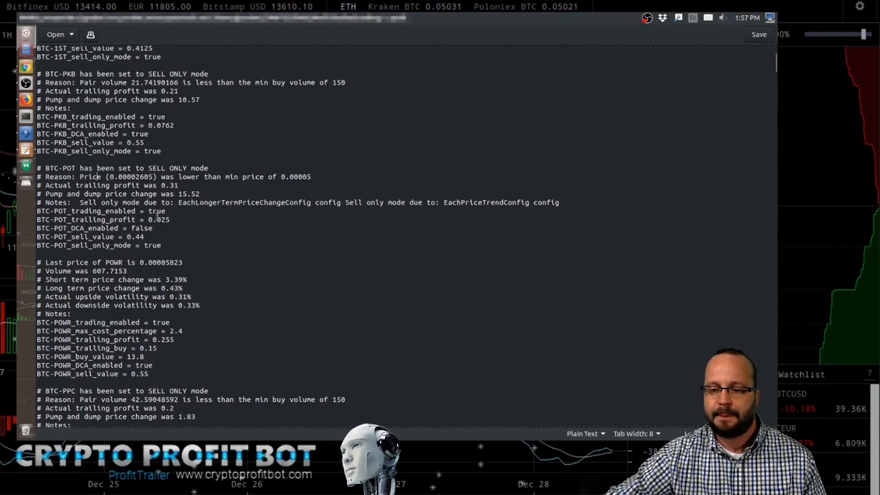
drag(37, 212, 161, 245)
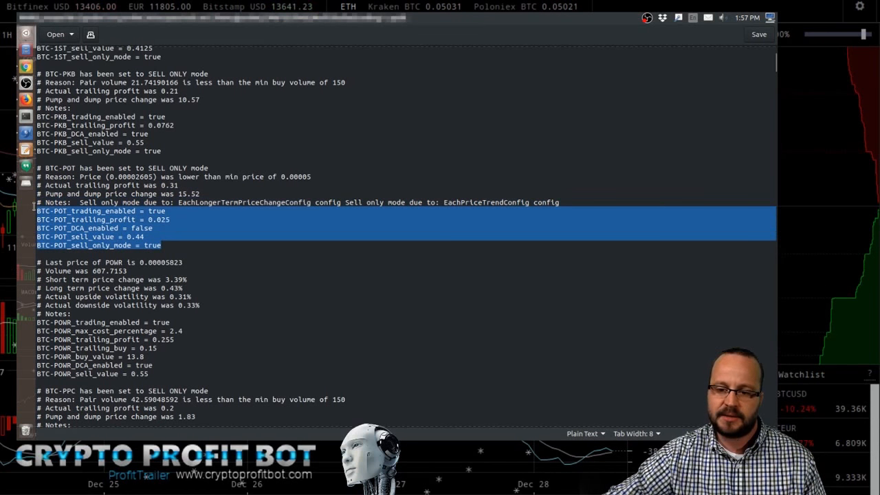
scroll(down, 3)
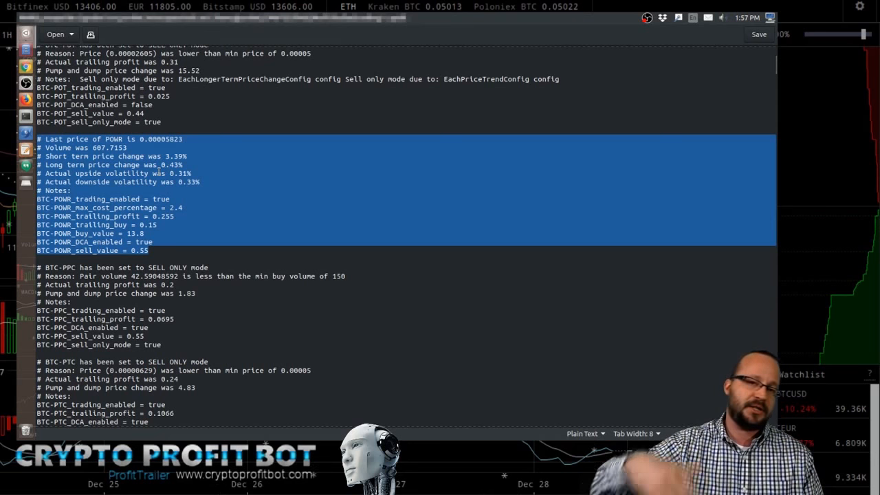
click(170, 190)
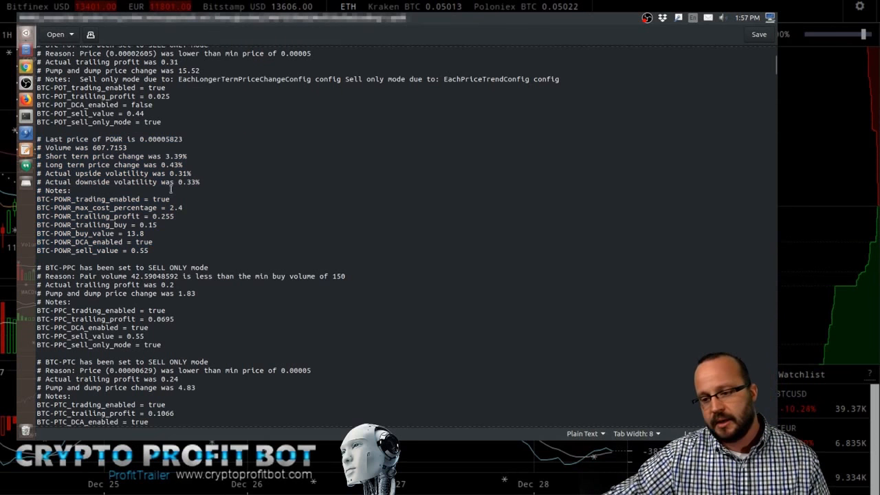
drag(43, 148, 200, 182)
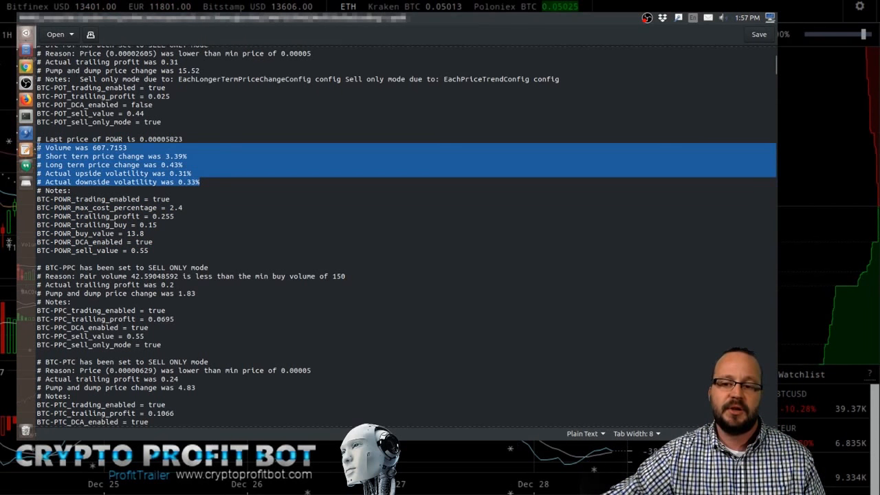
scroll(down, 3)
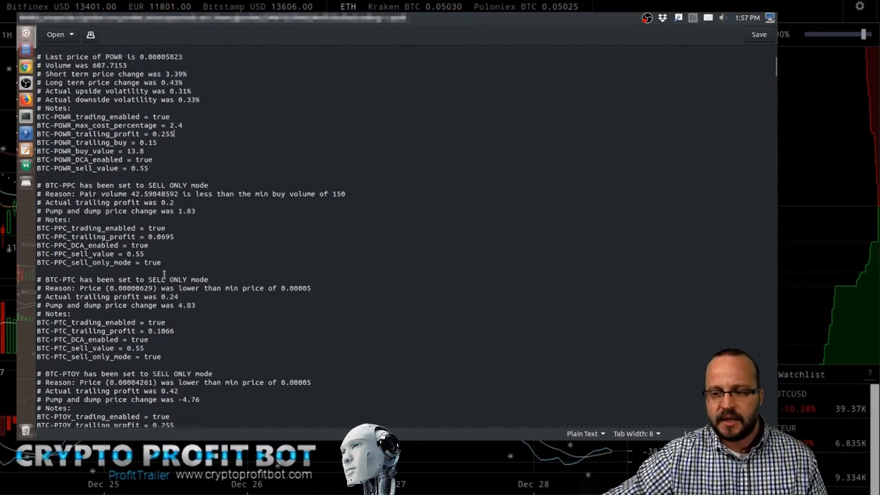
scroll(down, 3)
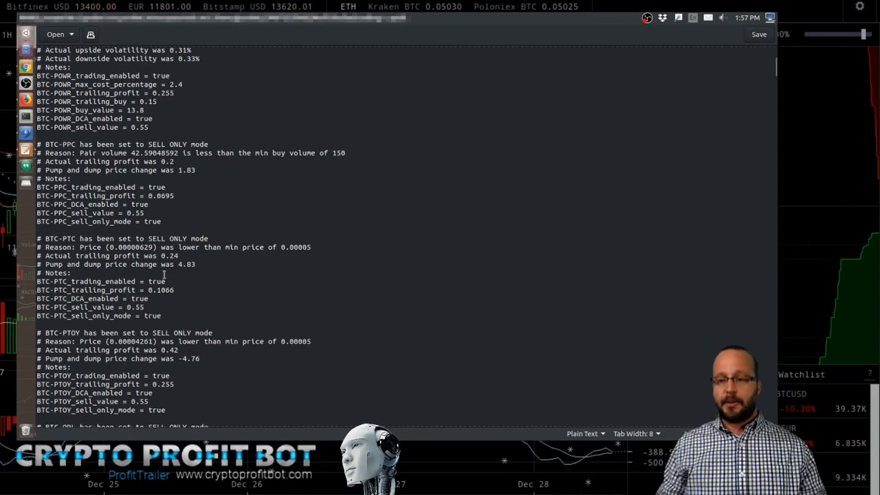